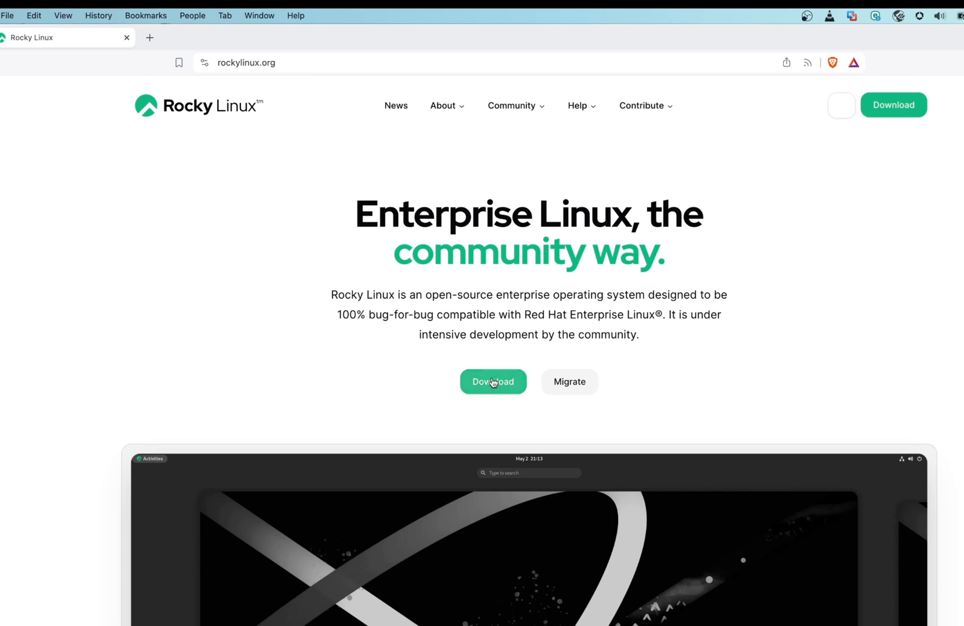
# Step: From rockylinux.org's download page, save the aarch64 Minimal ISO to Downloads
pyautogui.click(492, 381)
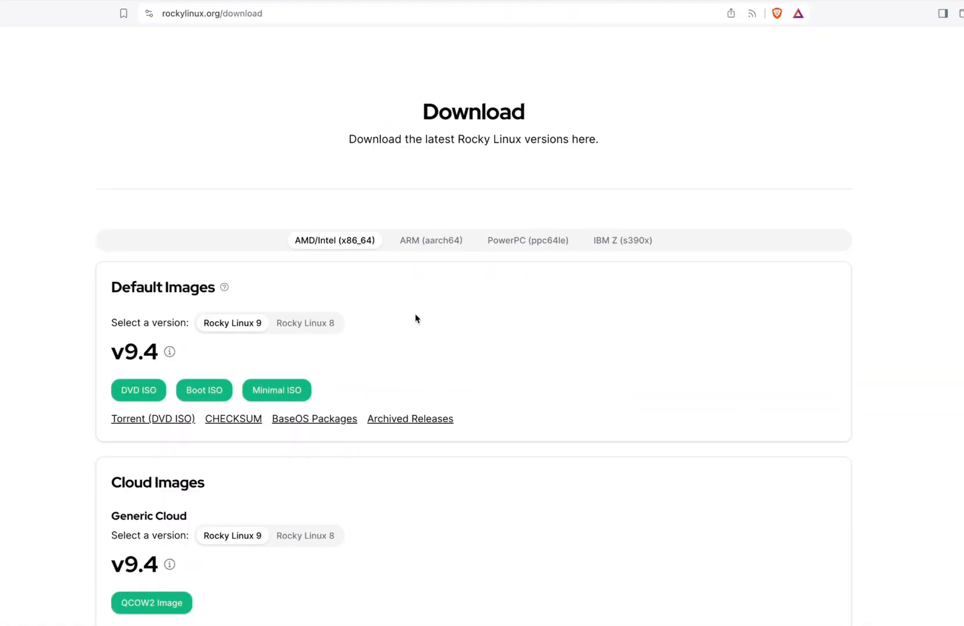
pyautogui.click(430, 240)
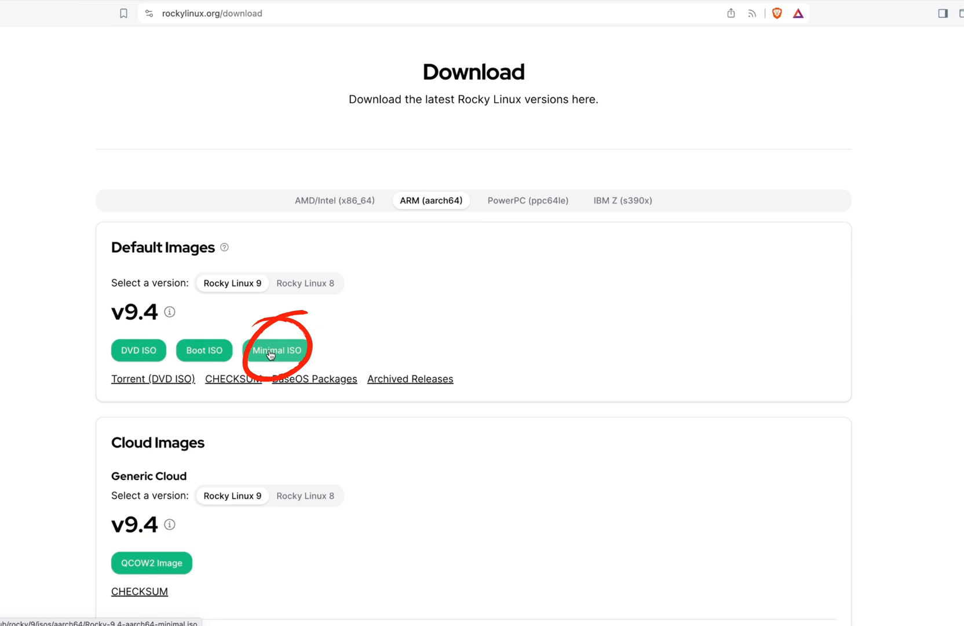
pyautogui.moveTo(138, 355)
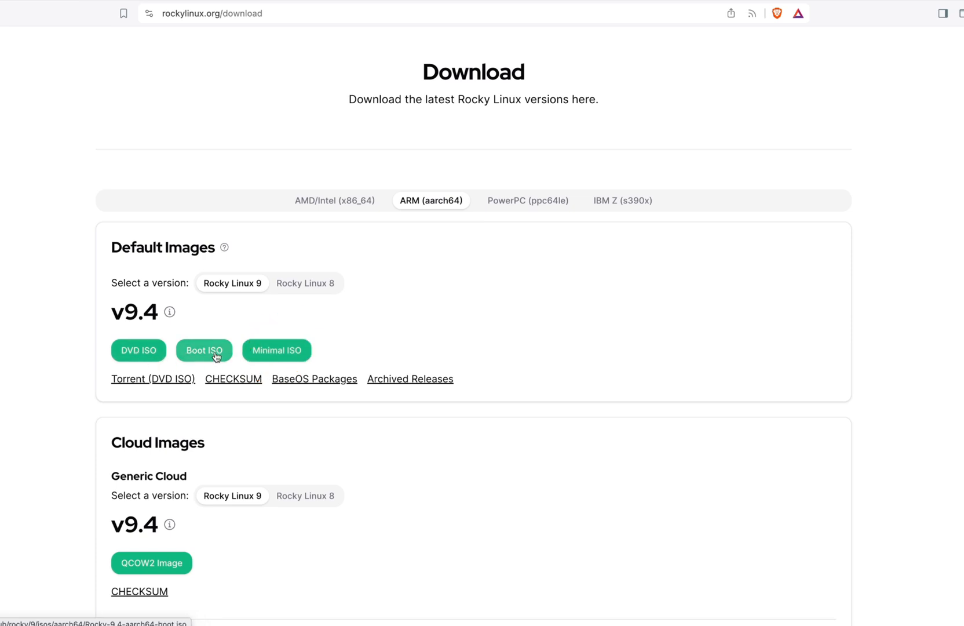
pyautogui.click(276, 350)
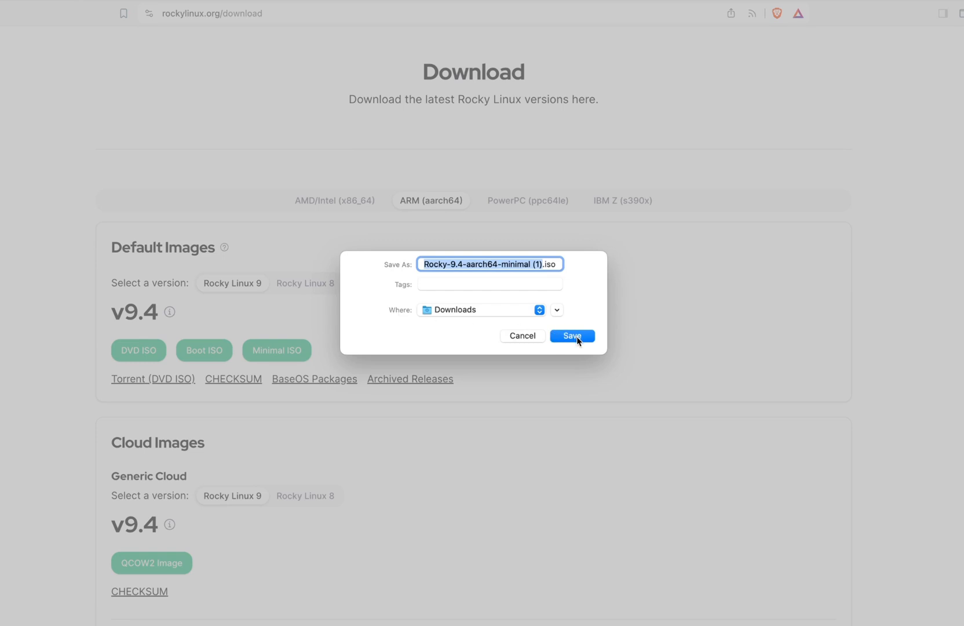
pyautogui.click(572, 335)
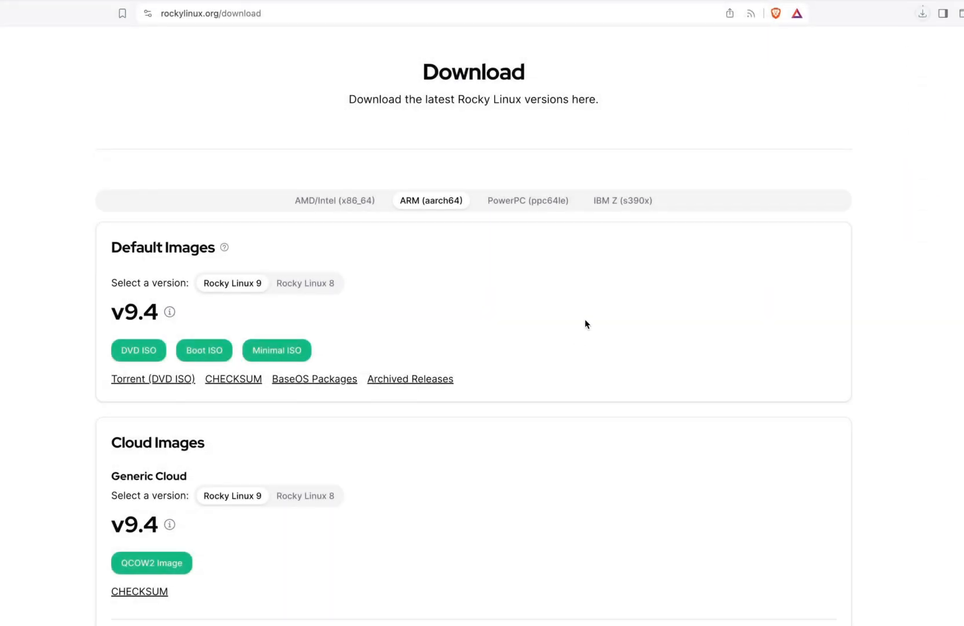
pyautogui.moveTo(606, 179)
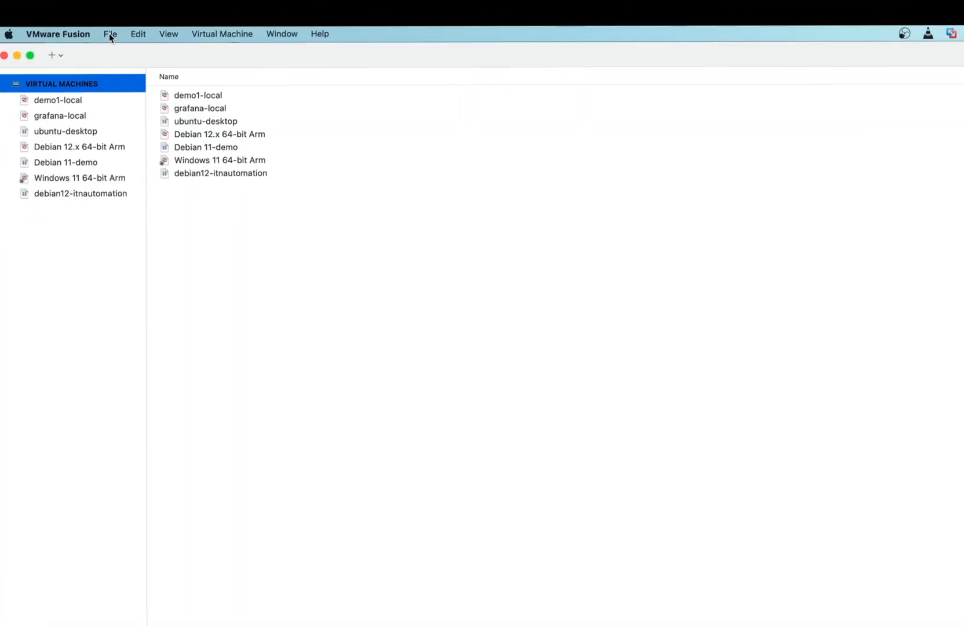
# Step: Create and save a Rocky Linux Arm VM from the minimal ISO with default 20 GB disk, 2 GB memory
pyautogui.click(110, 33)
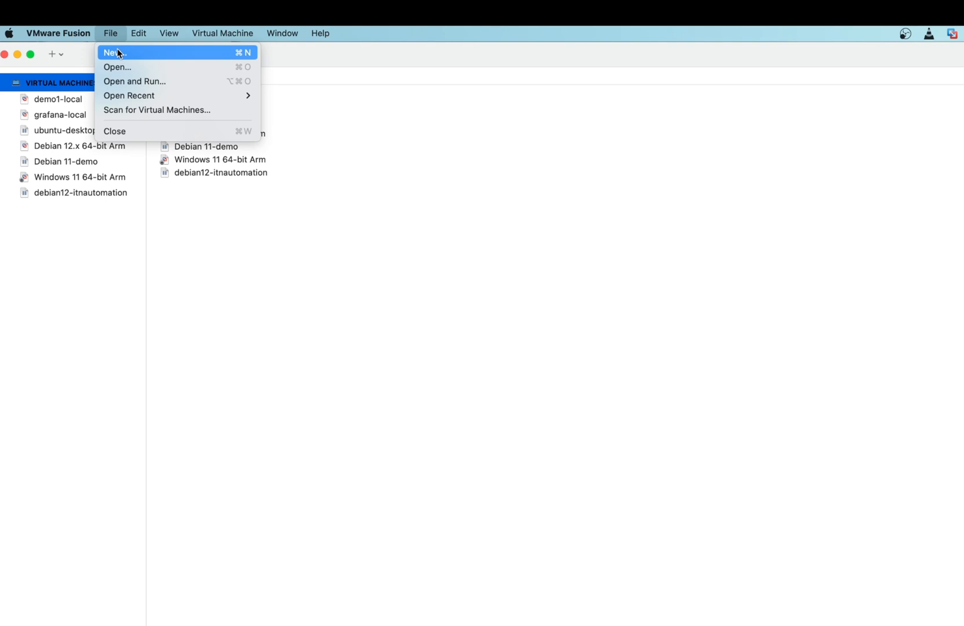
pyautogui.click(113, 53)
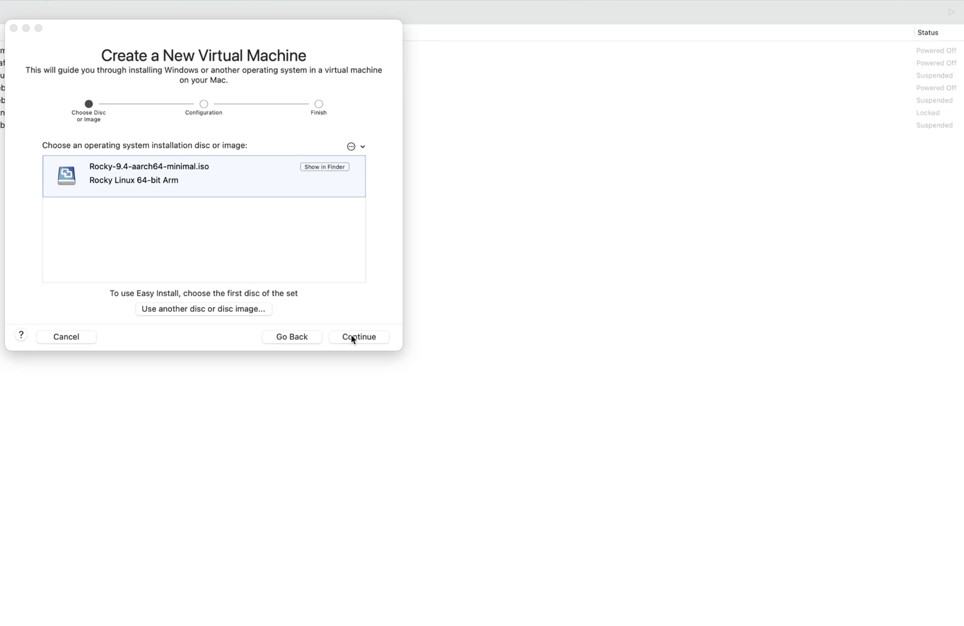
pyautogui.click(359, 336)
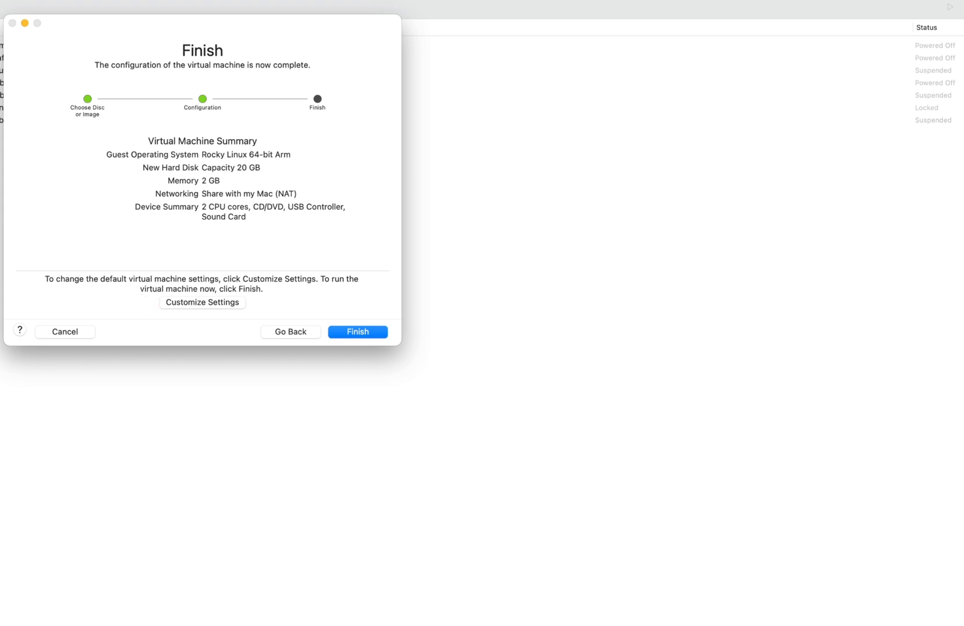
pyautogui.click(357, 331)
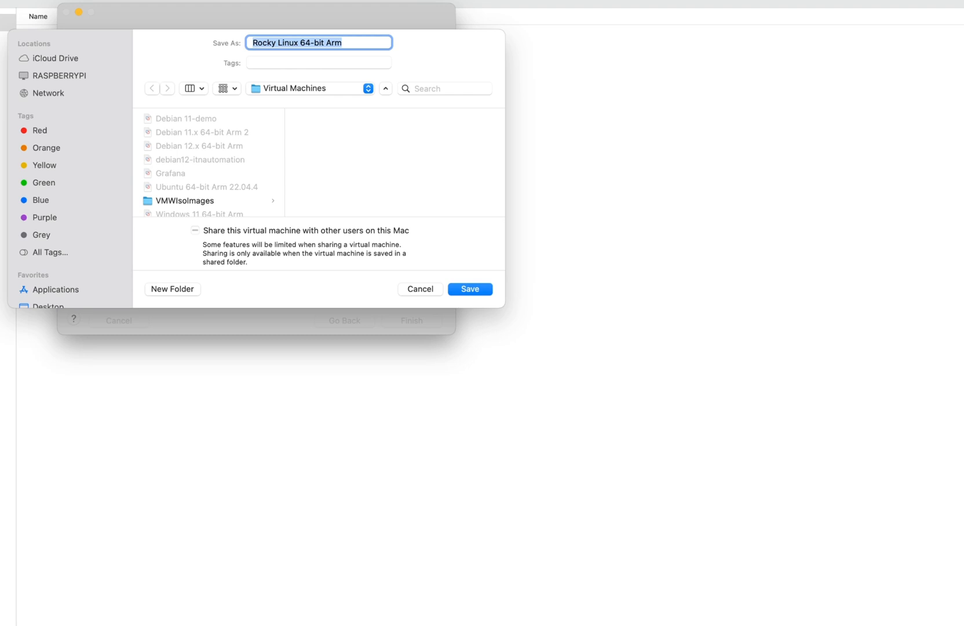
pyautogui.click(470, 290)
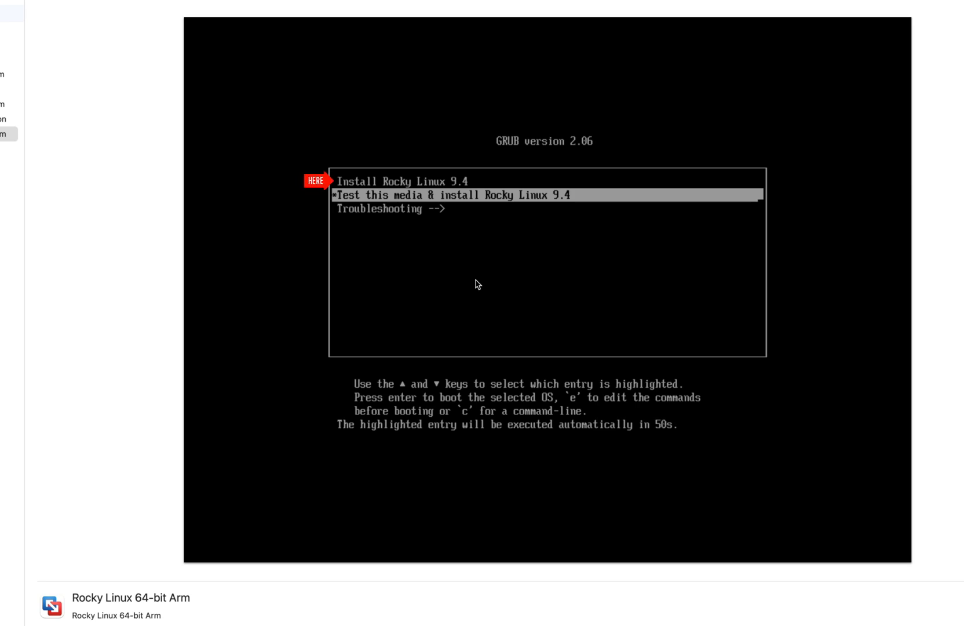
# Step: Boot the Install Rocky Linux 9.4 entry and continue with English (United Kingdom)
pyautogui.press('Up')
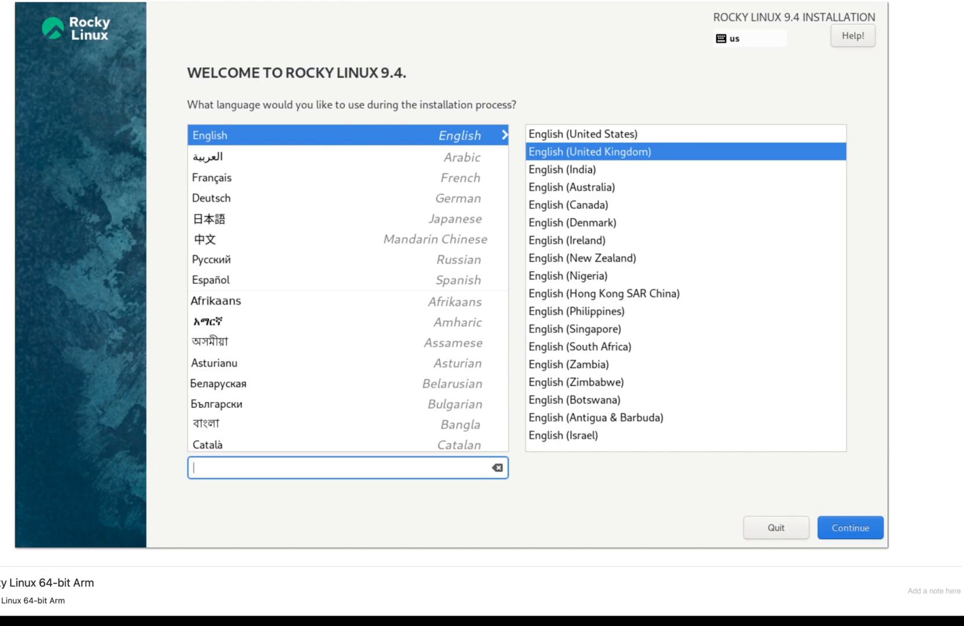
pyautogui.click(850, 527)
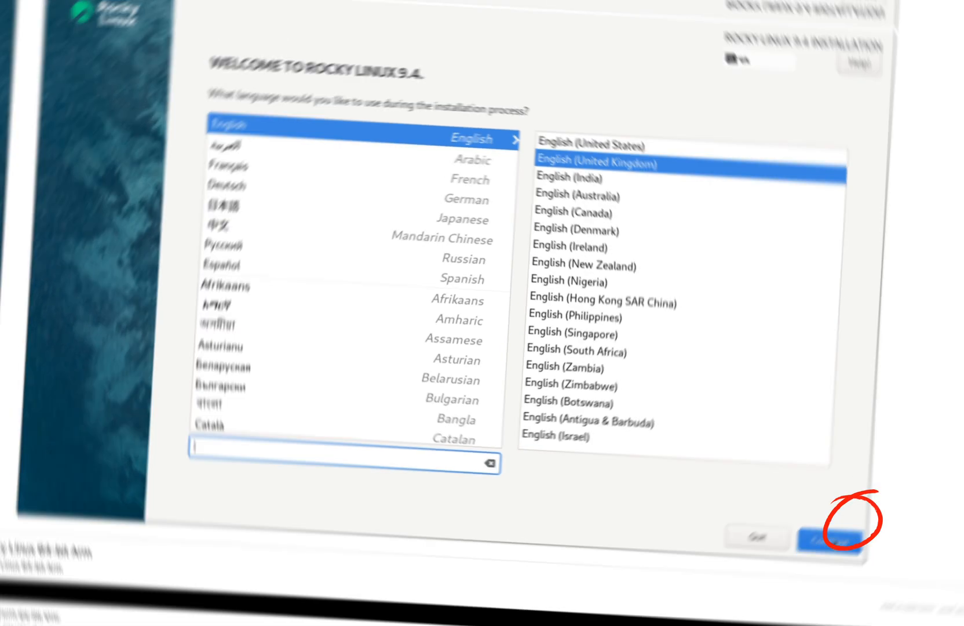
pyautogui.click(830, 536)
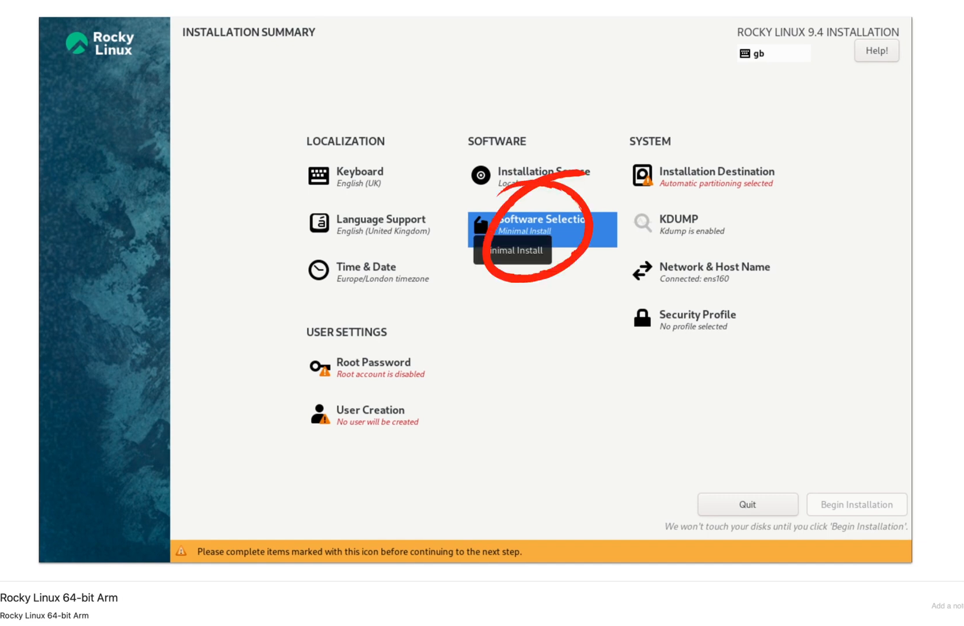
# Step: Keep Minimal Install and accept automatic partitioning on the 20 GiB NVMe disk
pyautogui.click(542, 225)
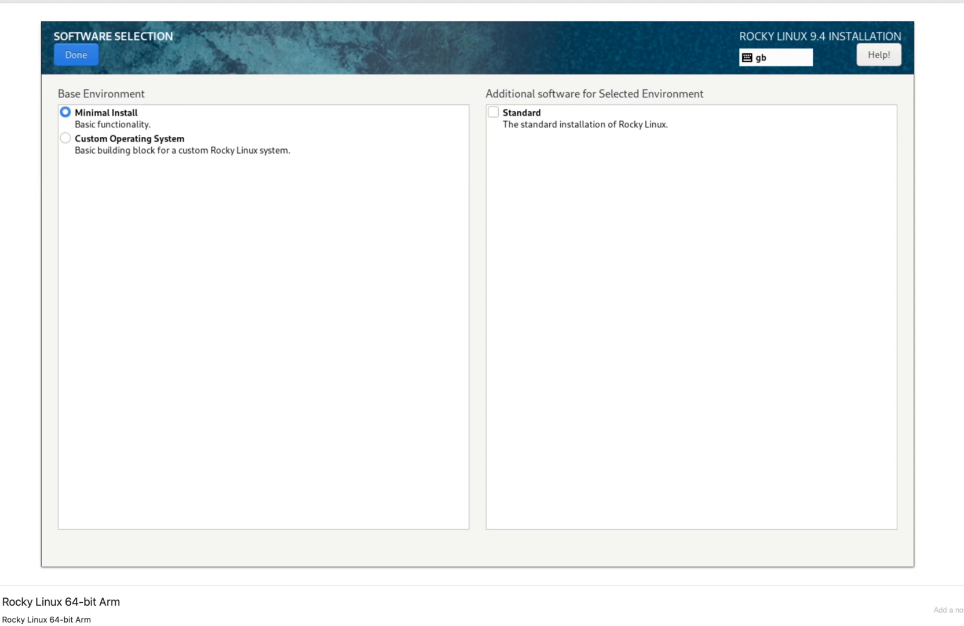
pyautogui.click(76, 54)
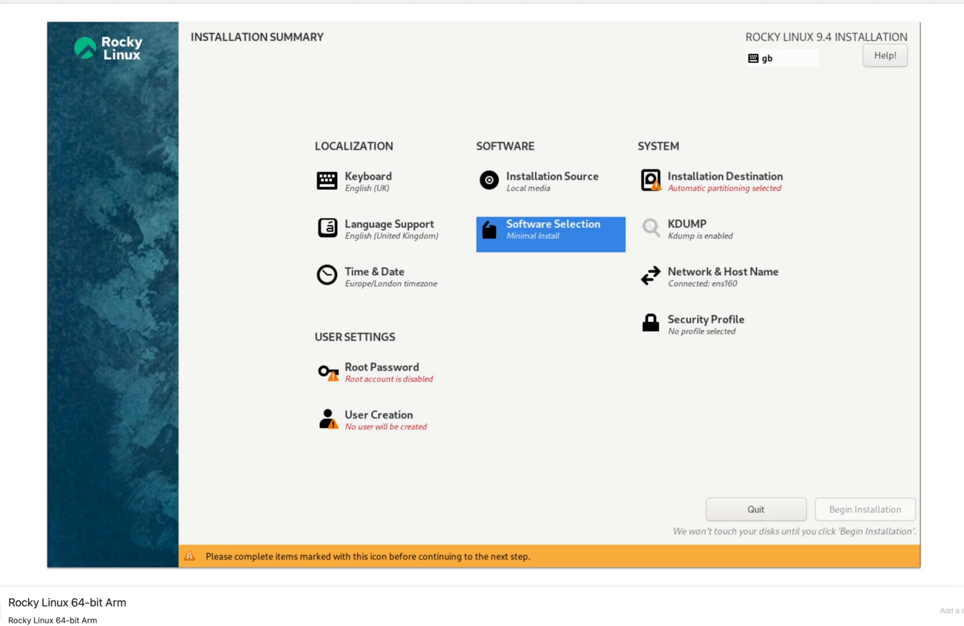
pyautogui.click(725, 181)
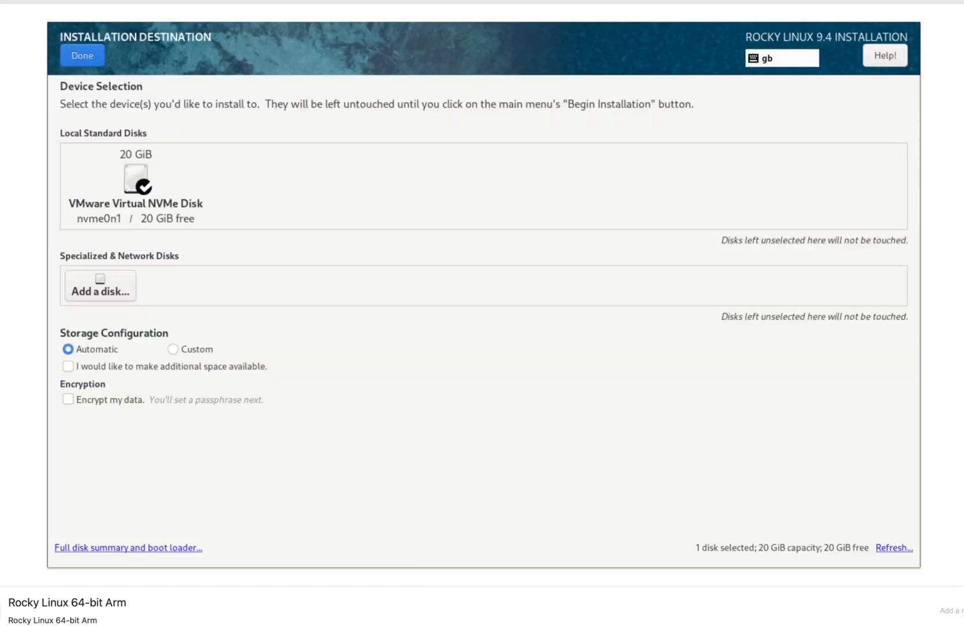
pyautogui.click(81, 55)
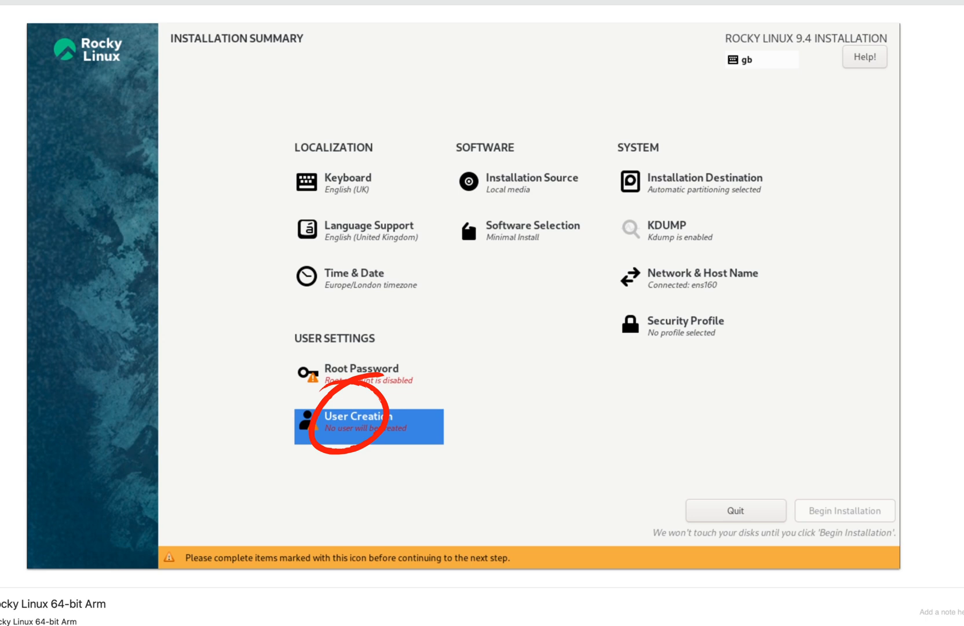
# Step: Create user 'rocky' with a password, accepting the weak-password warning
pyautogui.click(369, 426)
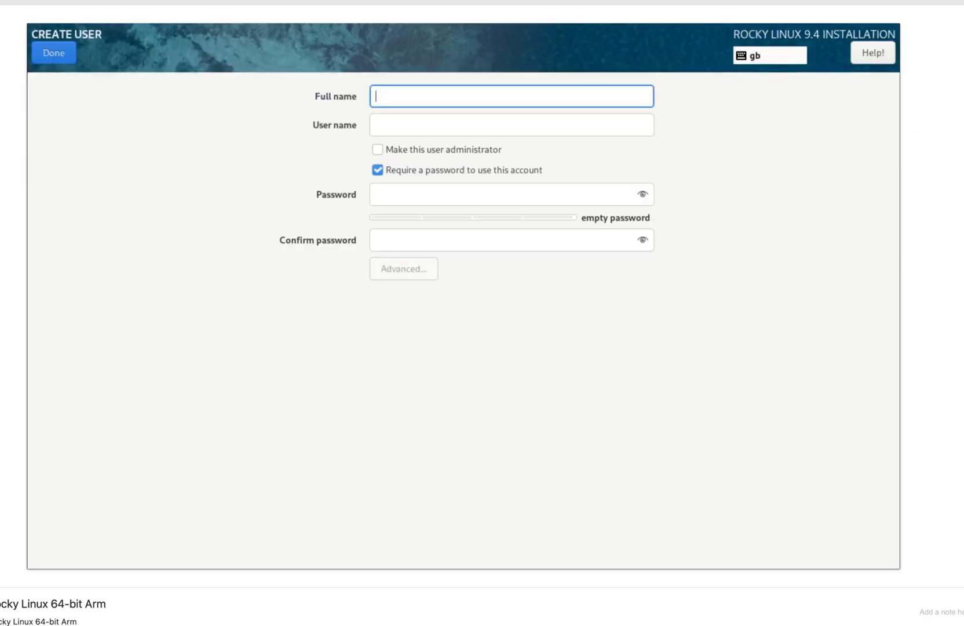
pyautogui.write('rocky')
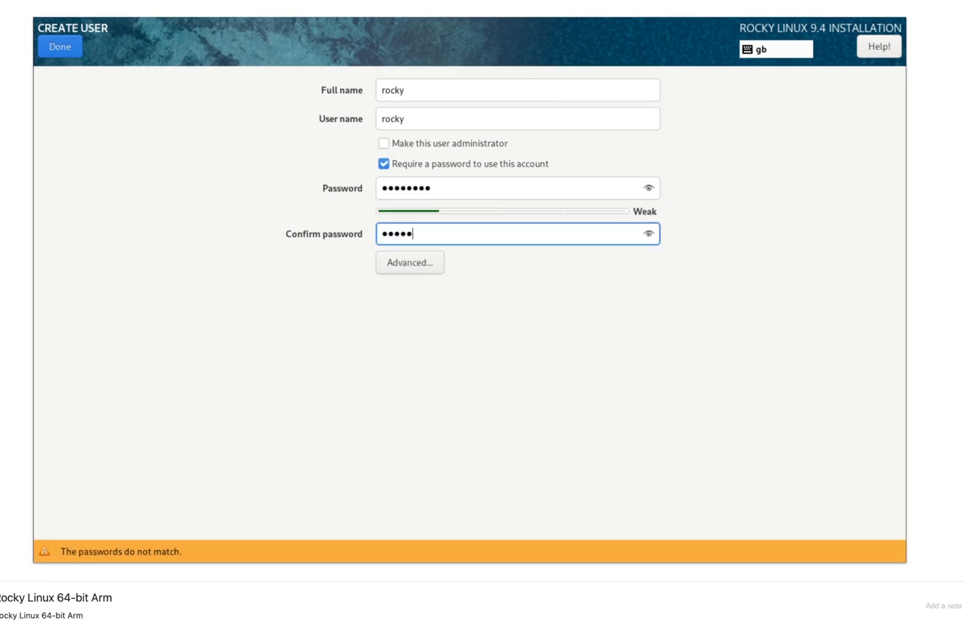
pyautogui.click(60, 46)
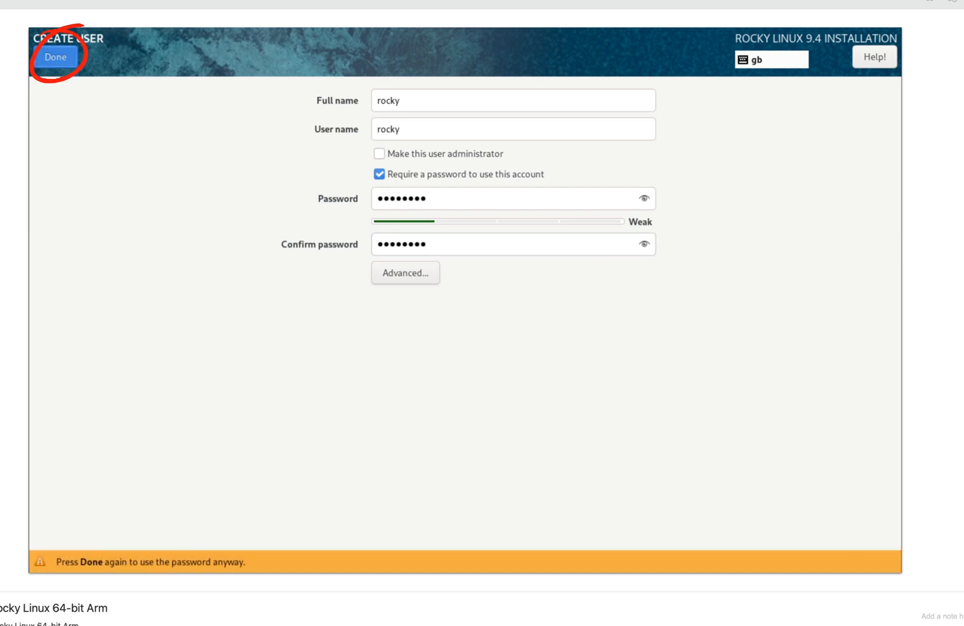
pyautogui.click(57, 57)
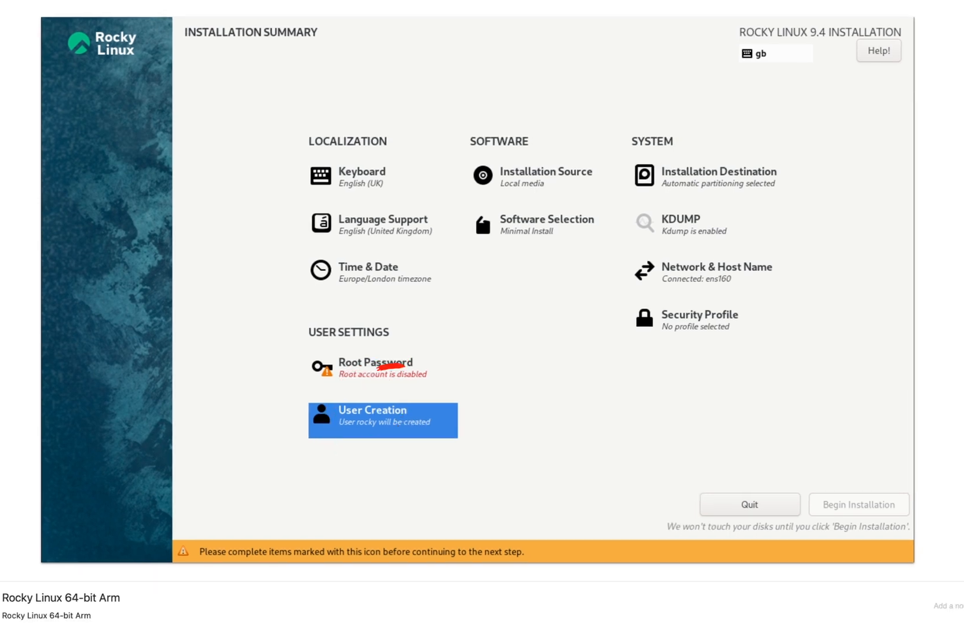
# Step: Make the rocky user an administrator, again accepting the weak password
pyautogui.click(381, 421)
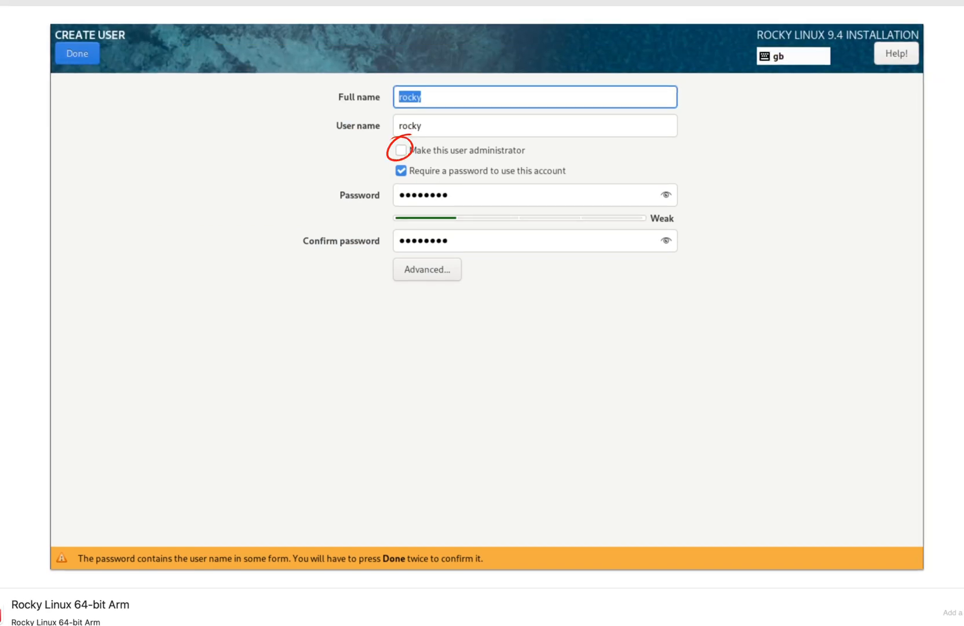
pyautogui.click(401, 150)
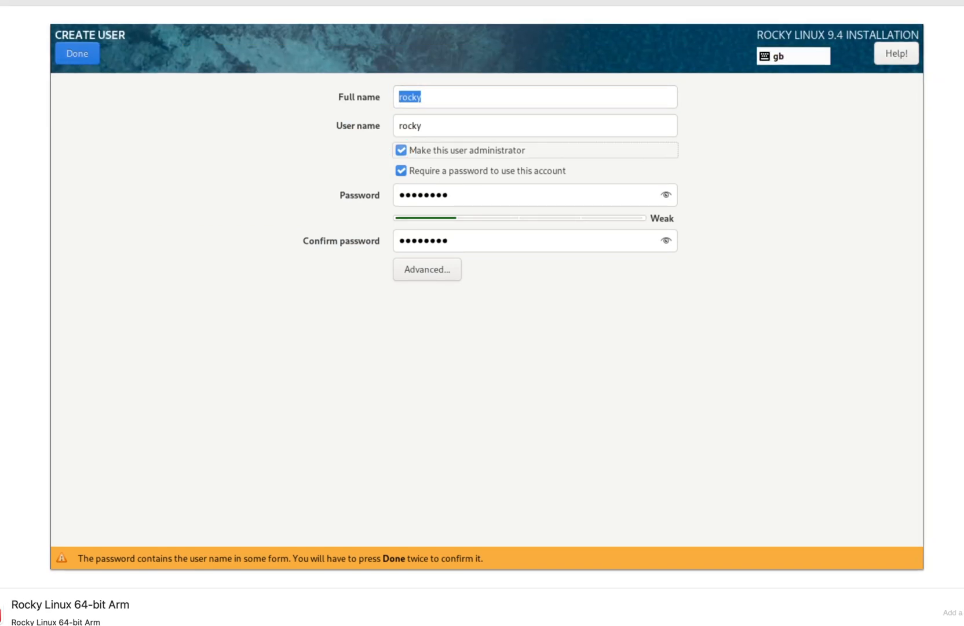
pyautogui.click(76, 52)
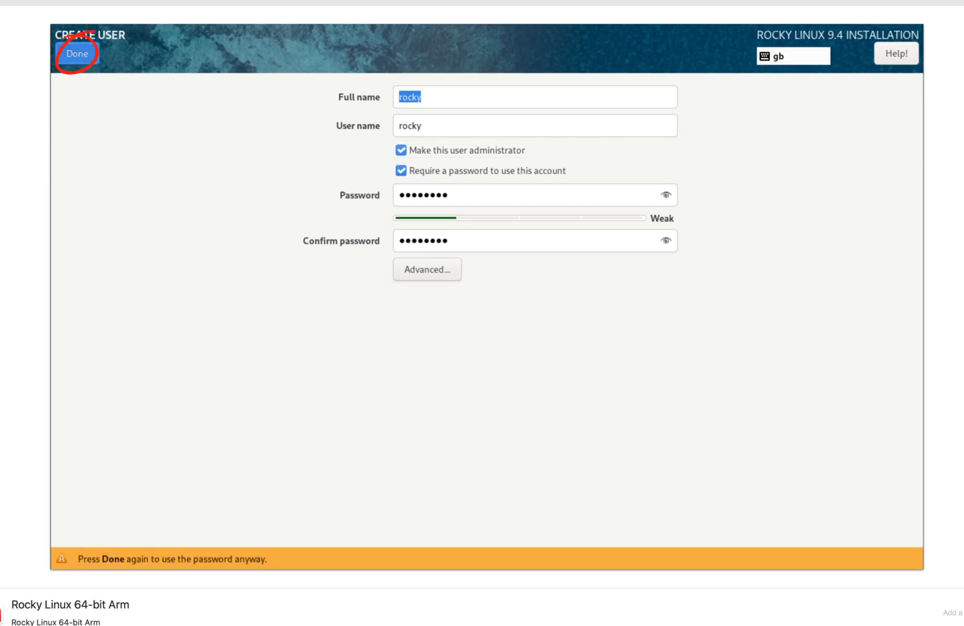
pyautogui.click(76, 53)
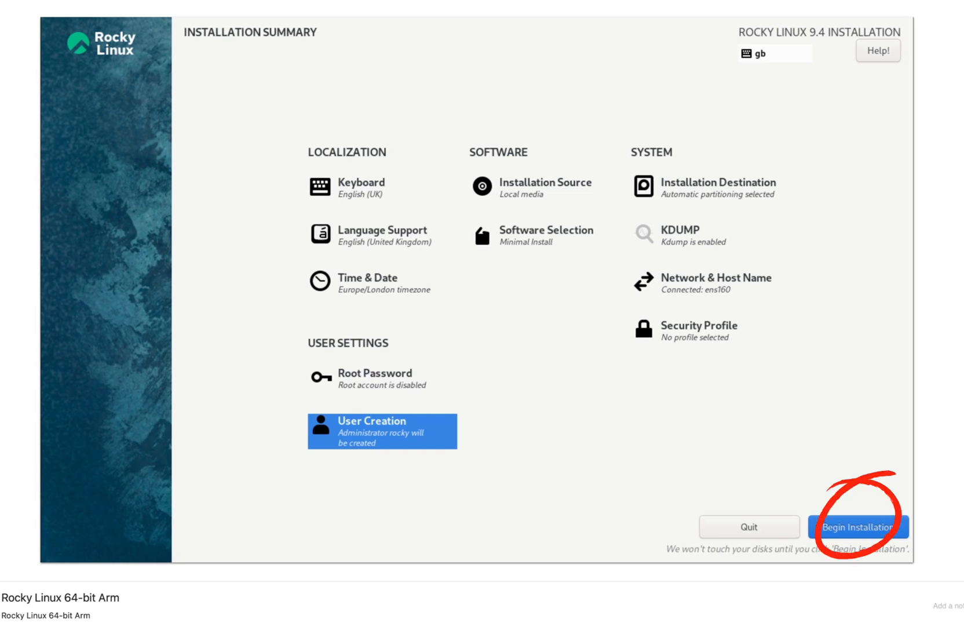
# Step: Install Rocky Linux 9.4 and reboot the VM once installation completes
pyautogui.click(852, 527)
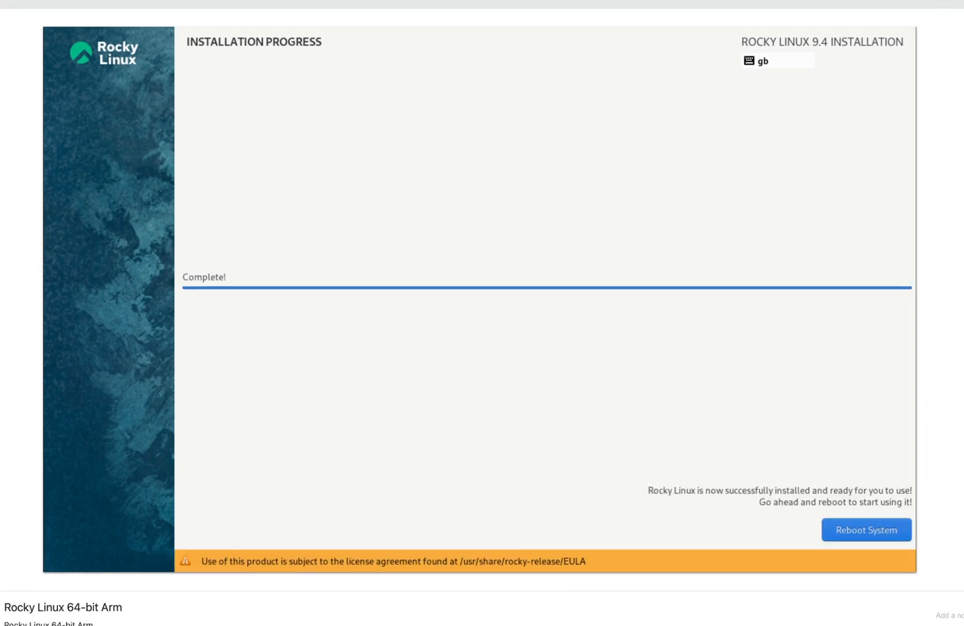
pyautogui.click(865, 529)
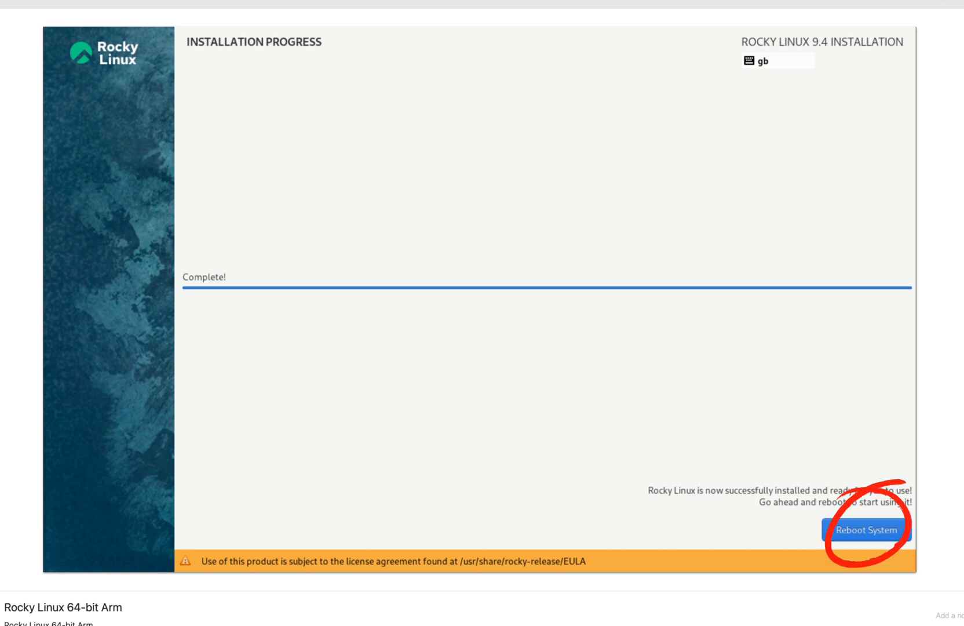
pyautogui.click(867, 529)
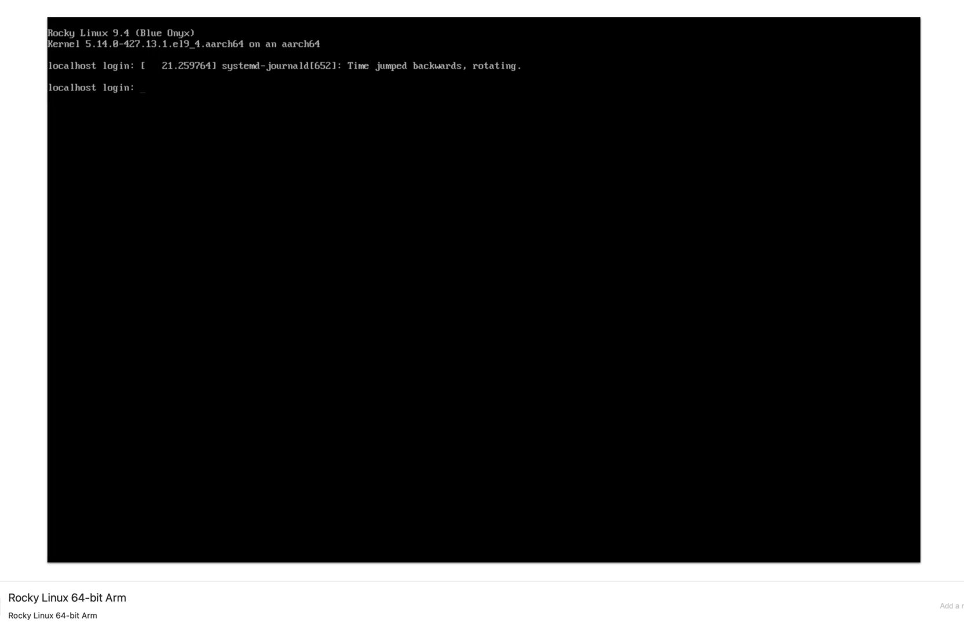
# Step: Log in at the console as rocky and begin typing a 'cat /et…' command
pyautogui.write('rok')
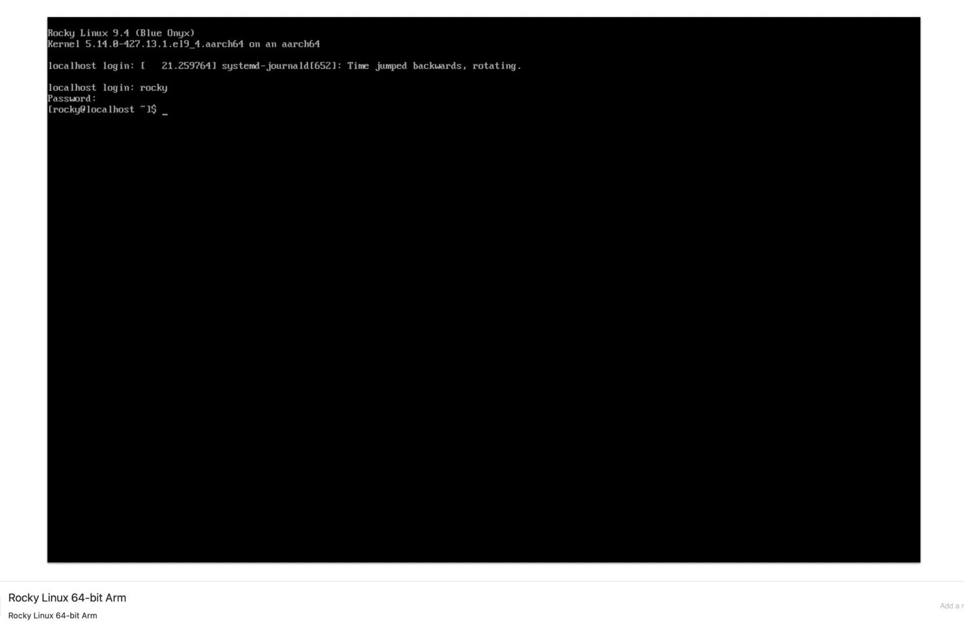
pyautogui.write('cat /et')
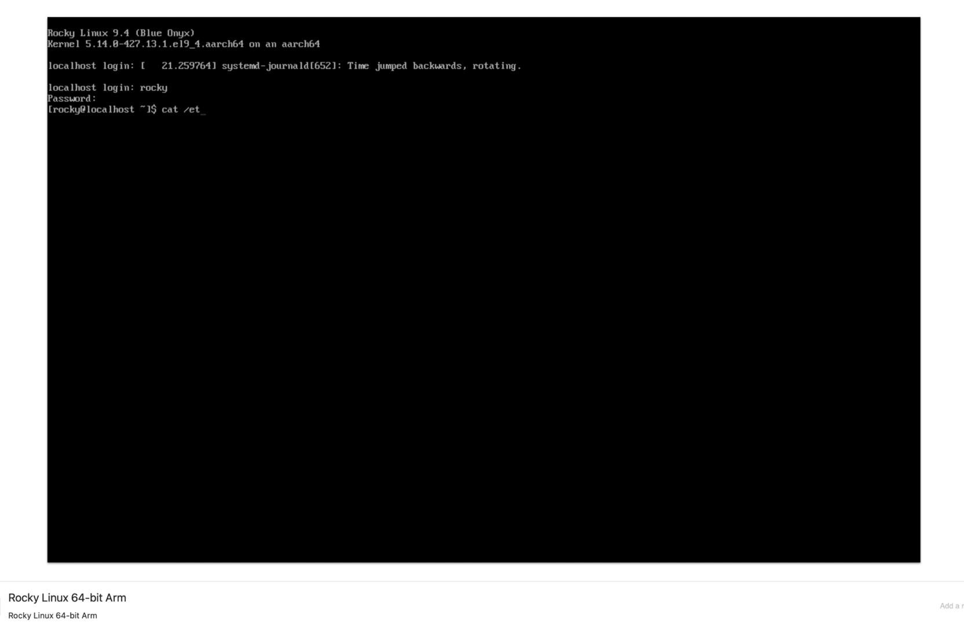